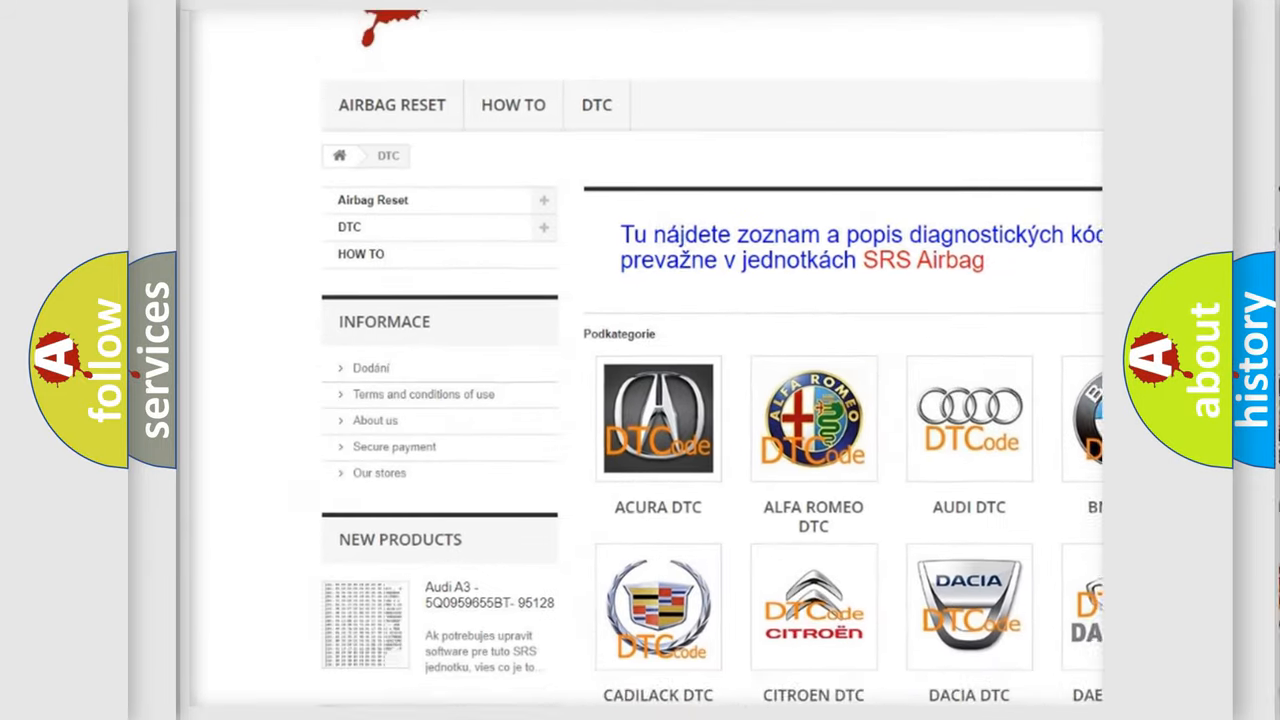
scroll("down", 3)
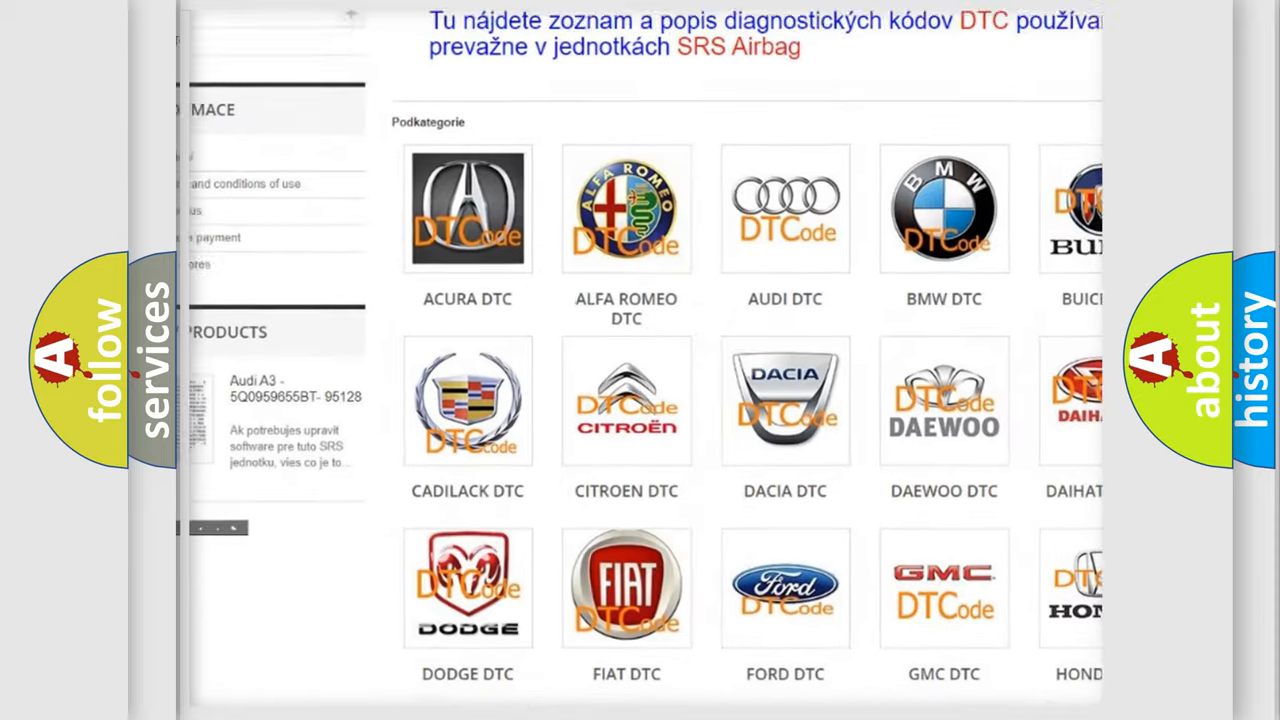
scroll("down", 3)
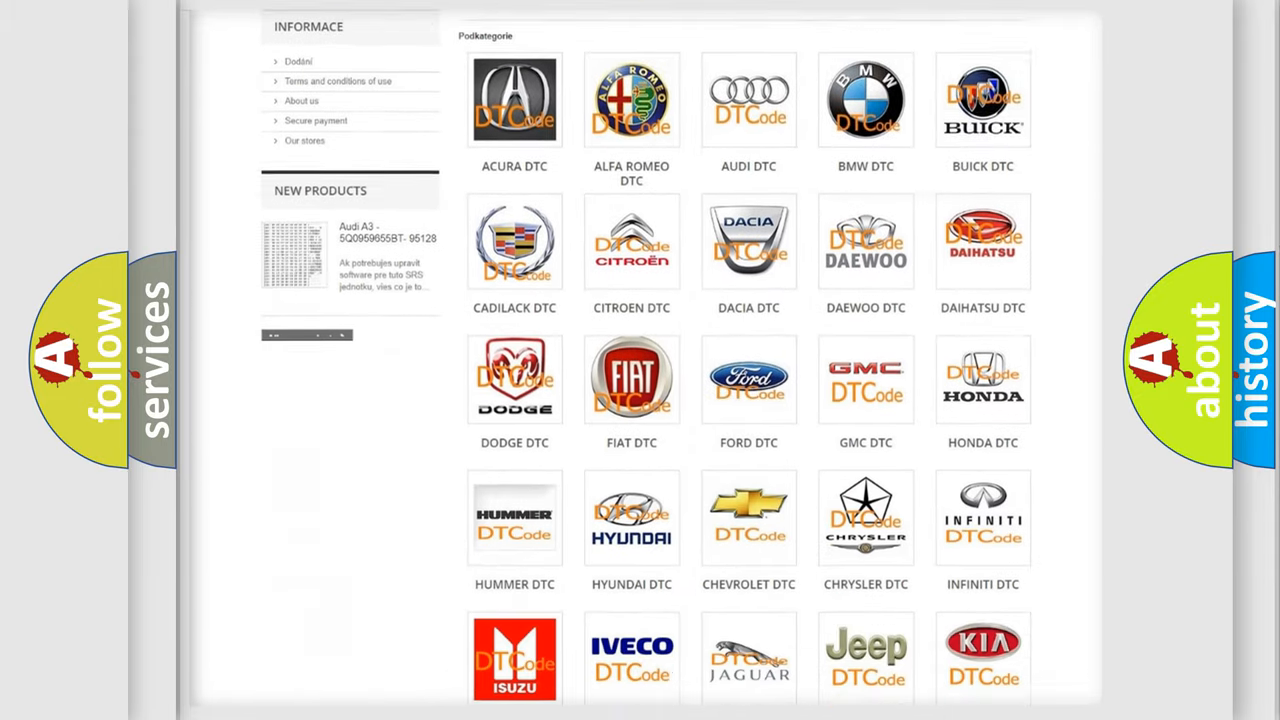
scroll("down", 3)
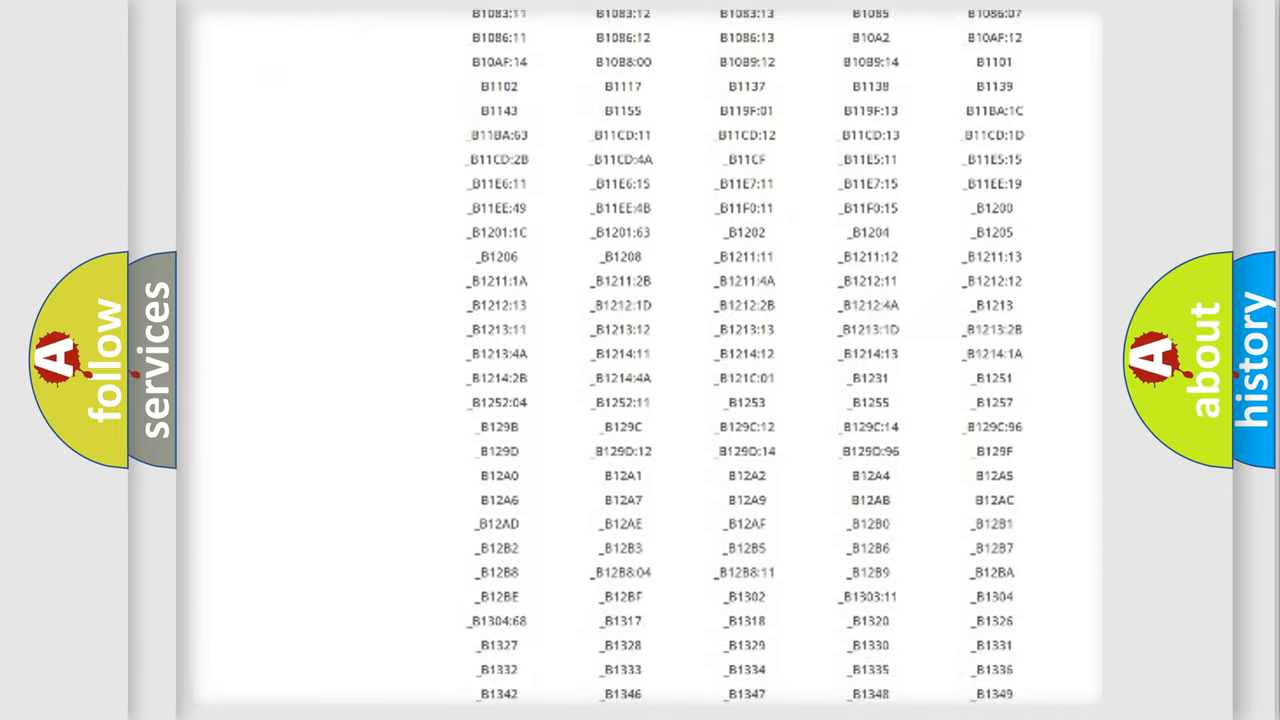
scroll("down", 3)
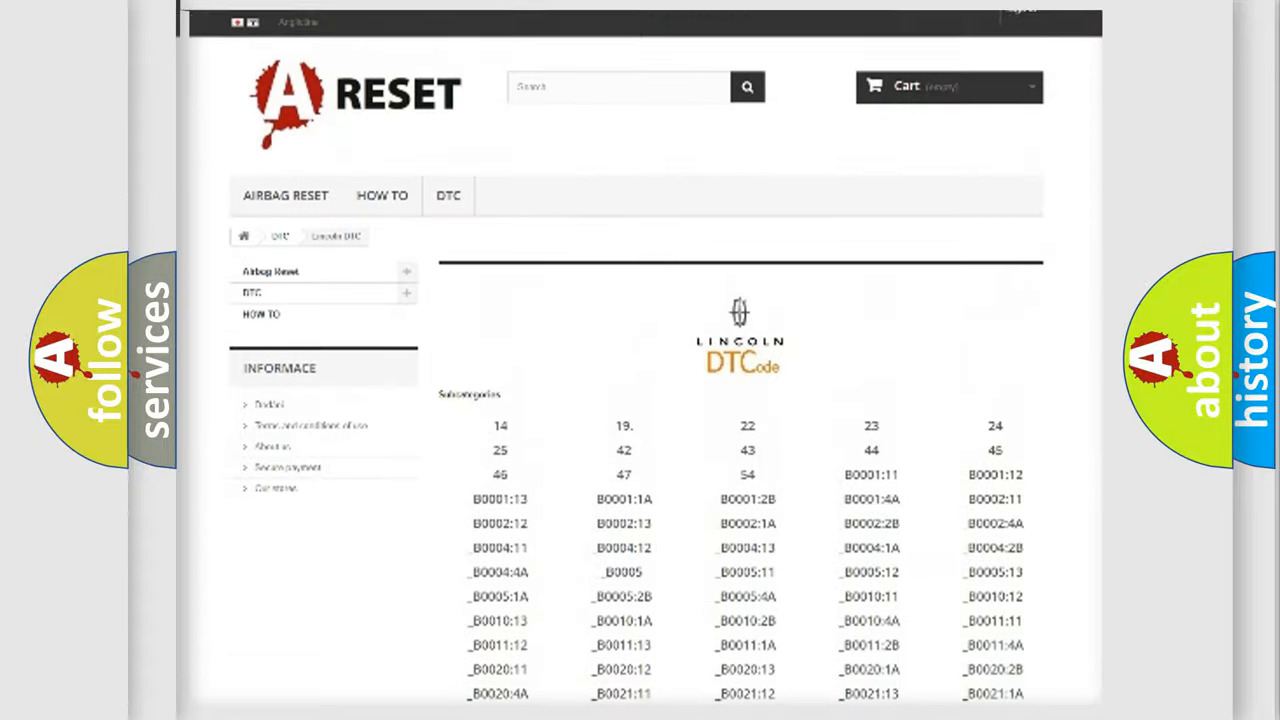
scroll("down", 3)
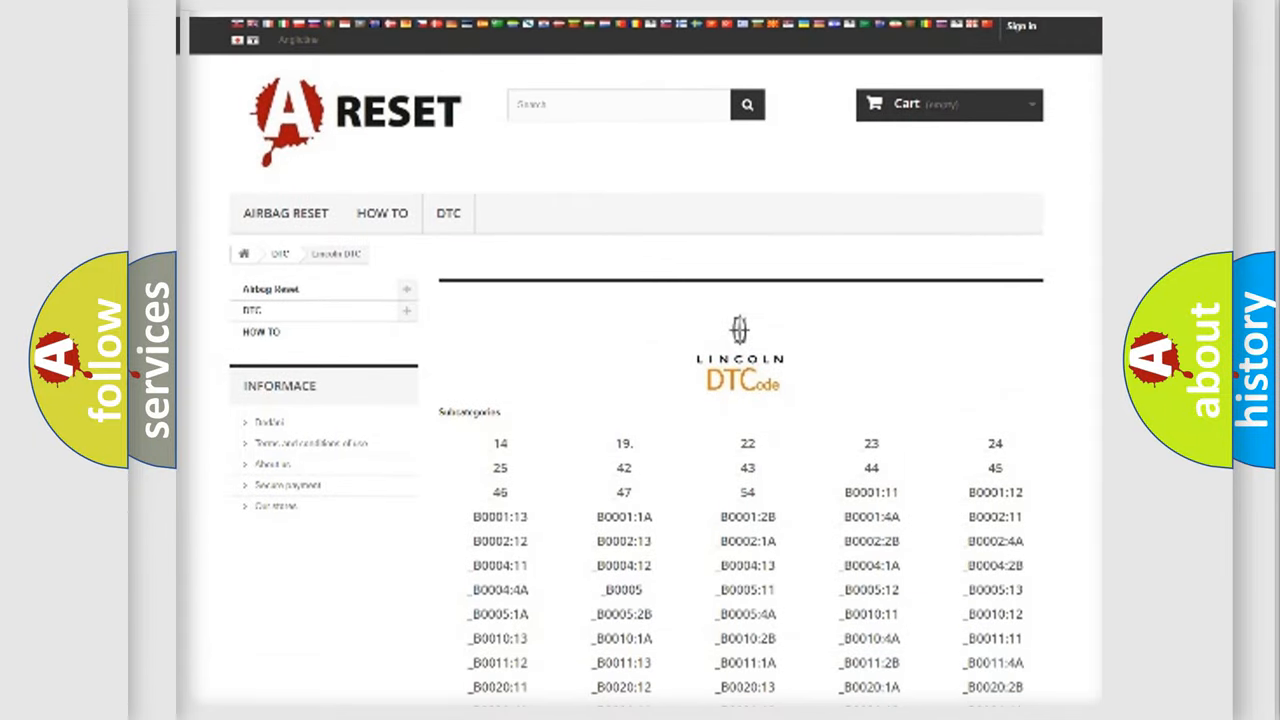